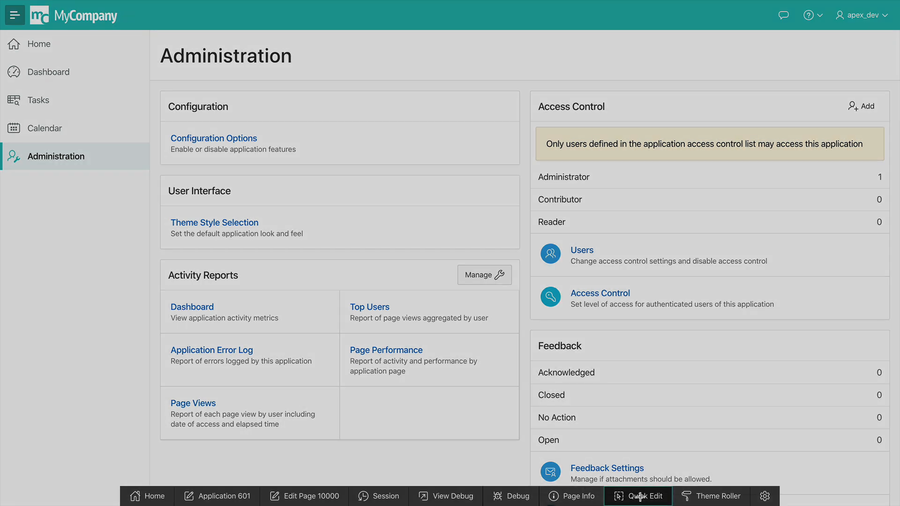
Step: Scroll the Administration page down to the Activity Reports region in quick-edit mode
scroll("down", 3)
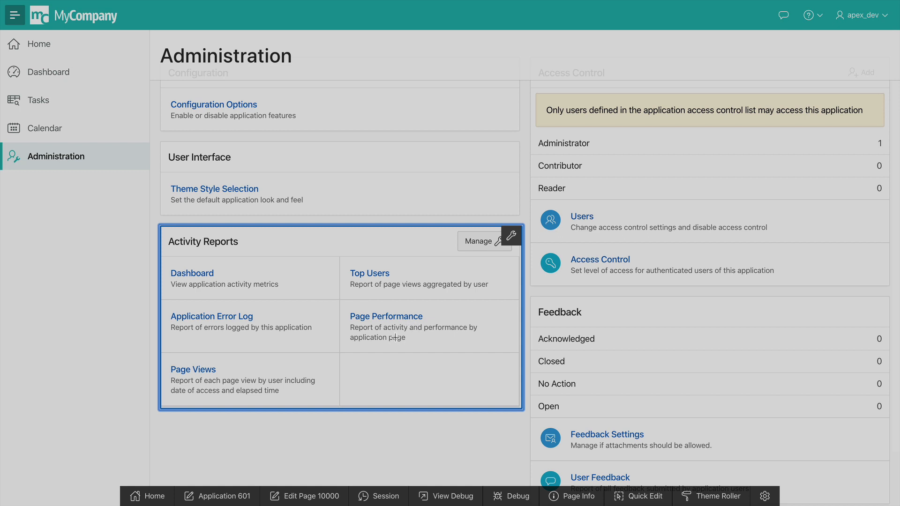
mouse_move(410, 312)
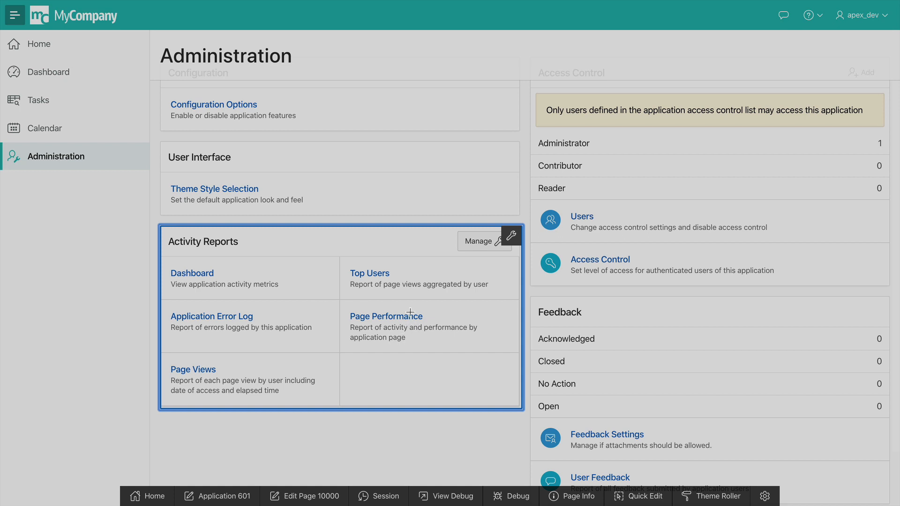
mouse_move(511, 236)
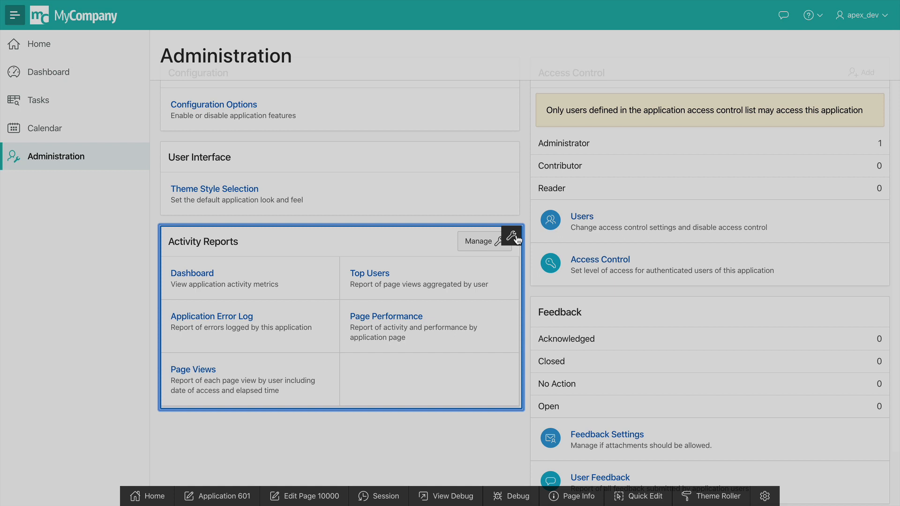
Step: In Live Template Options, enable Show Region Icon and set the header accent to teal, then red
left_click(516, 236)
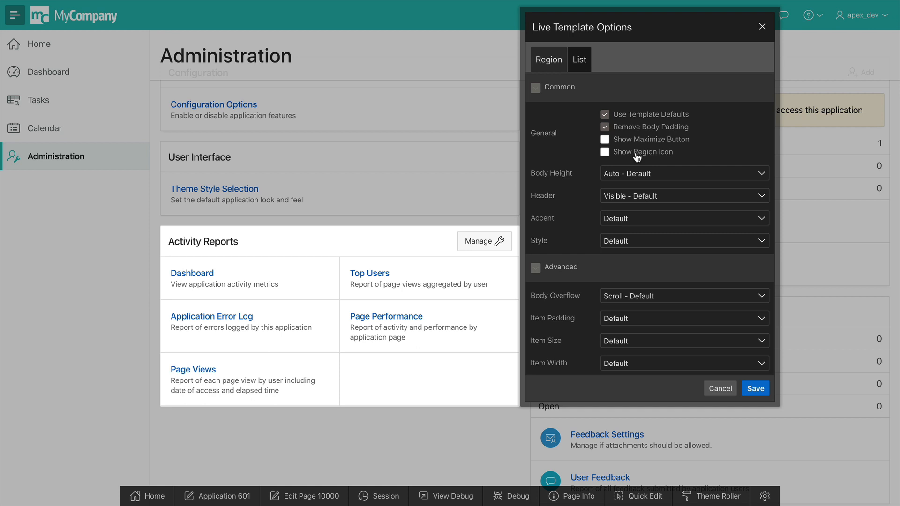
left_click(605, 152)
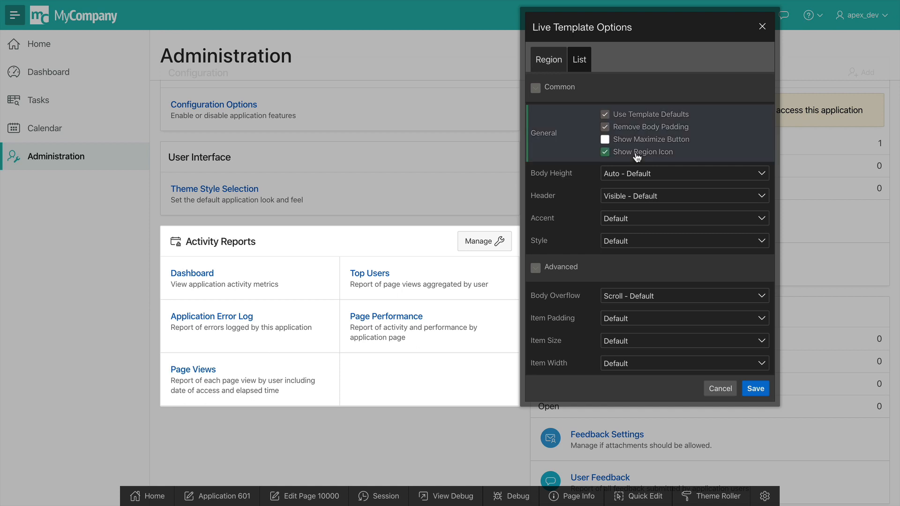
left_click(684, 218)
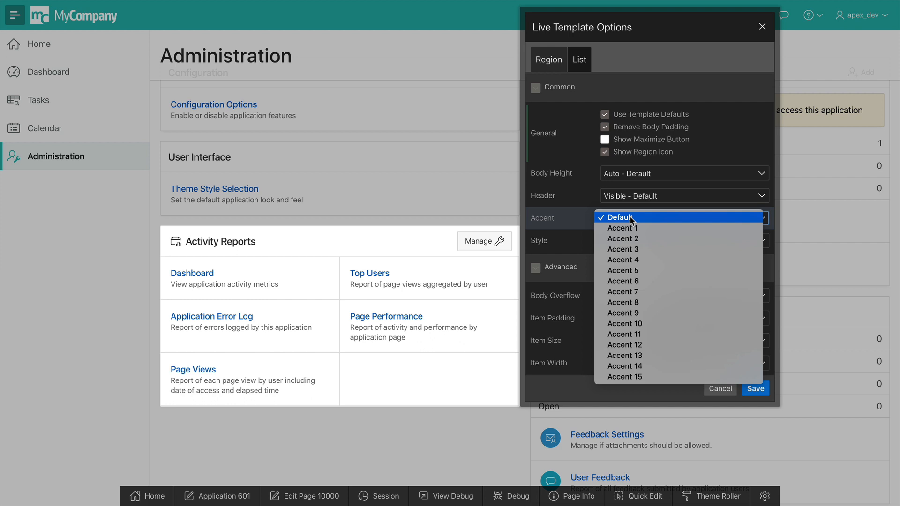
mouse_move(622, 228)
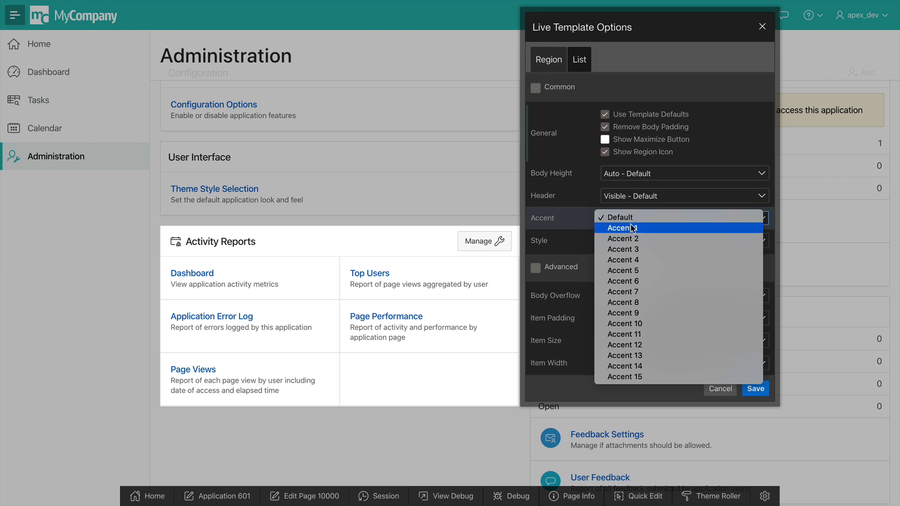
left_click(622, 227)
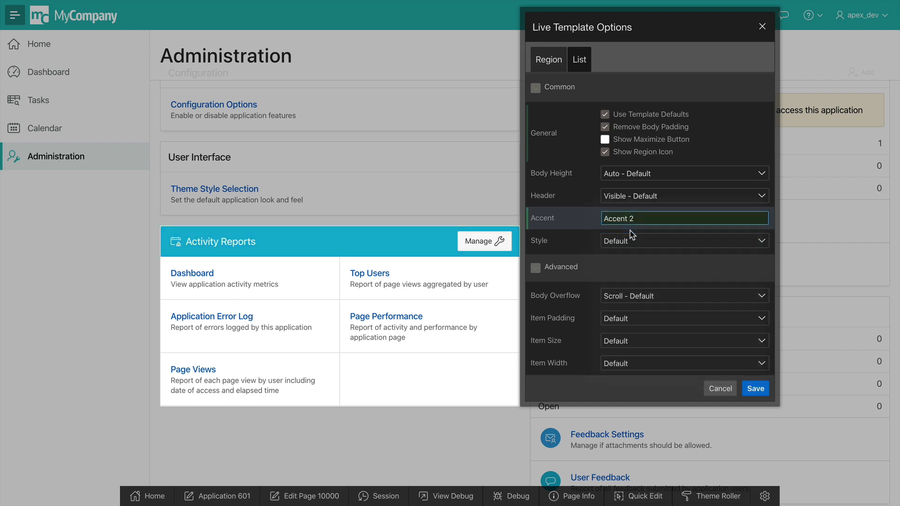
left_click(683, 219)
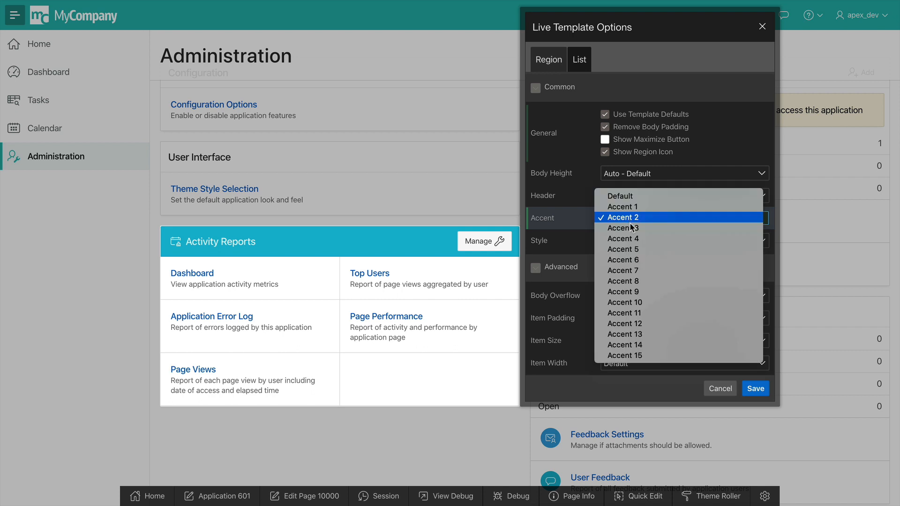
left_click(624, 292)
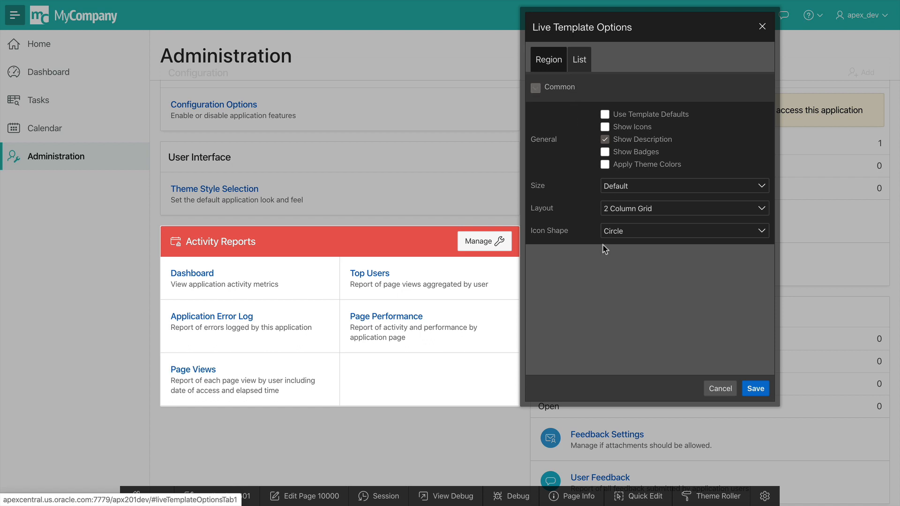
mouse_move(296, 341)
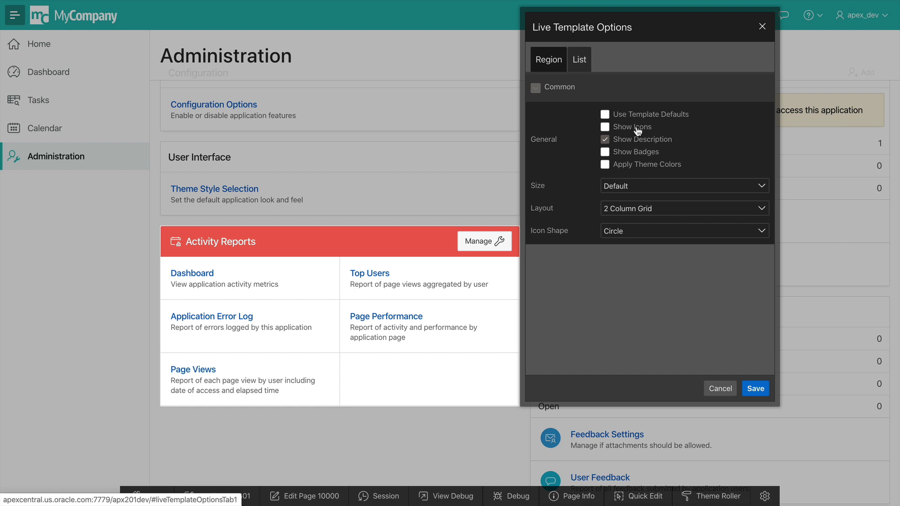
Step: On the List tab, enable Show Icons, leave theme colors off and set Icon Shape to Rounded Corners
left_click(604, 127)
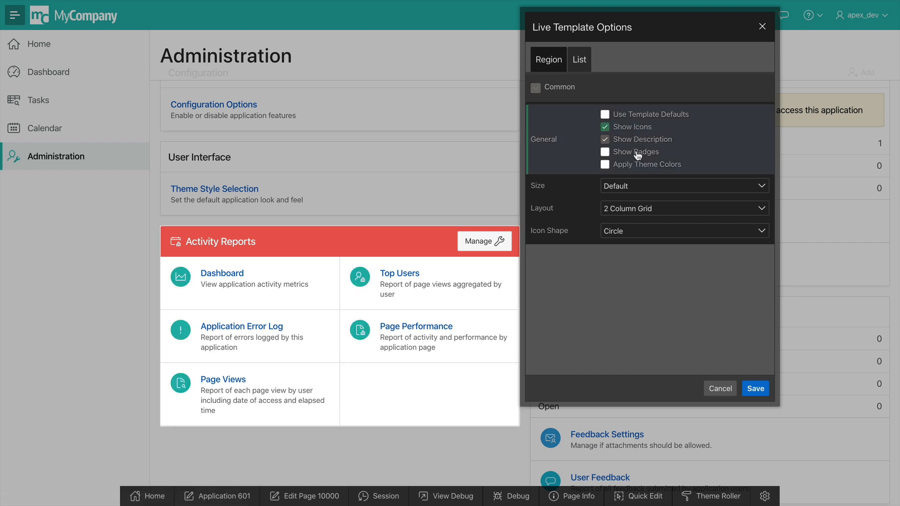
left_click(604, 164)
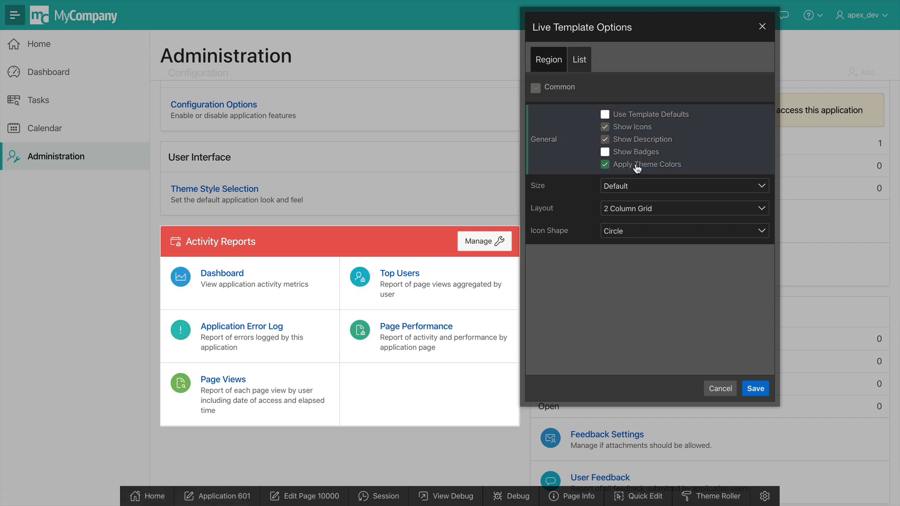
left_click(605, 165)
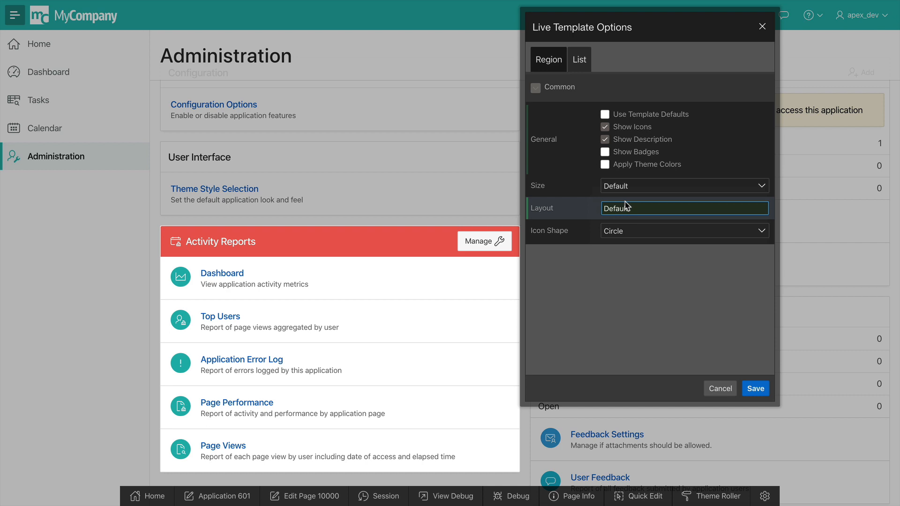
left_click(684, 230)
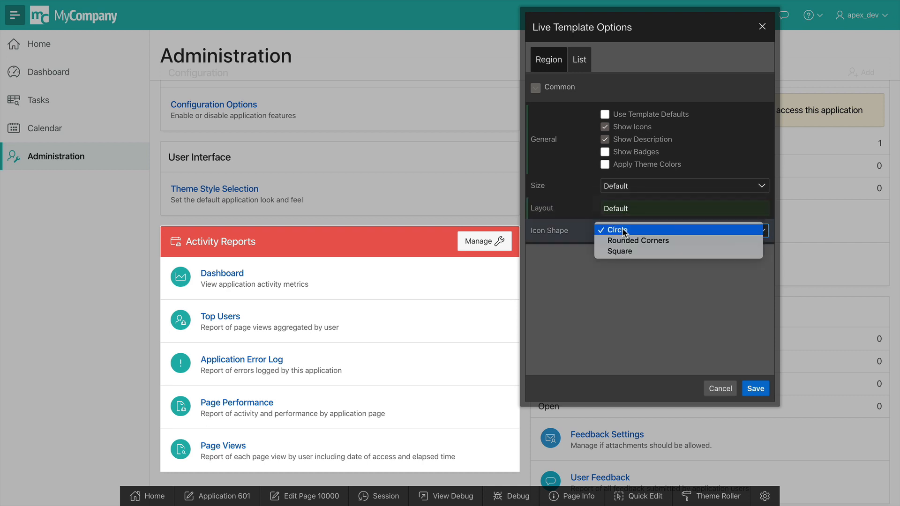
left_click(638, 240)
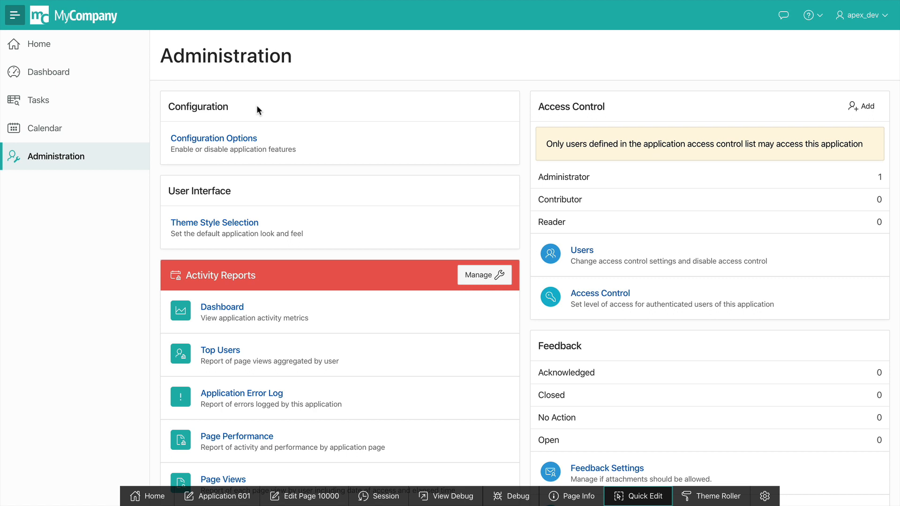
mouse_move(535, 370)
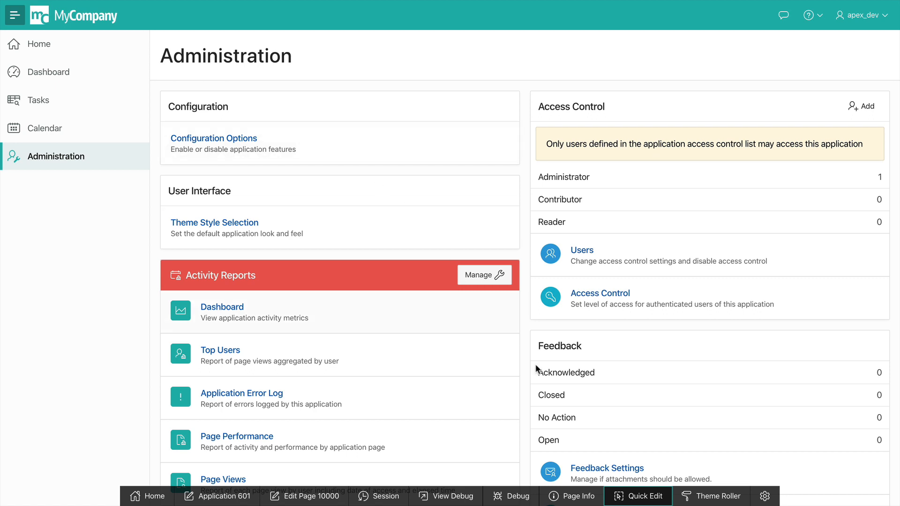
Step: Scroll down and select the User Interface region for editing in Page Designer
scroll("down", 3)
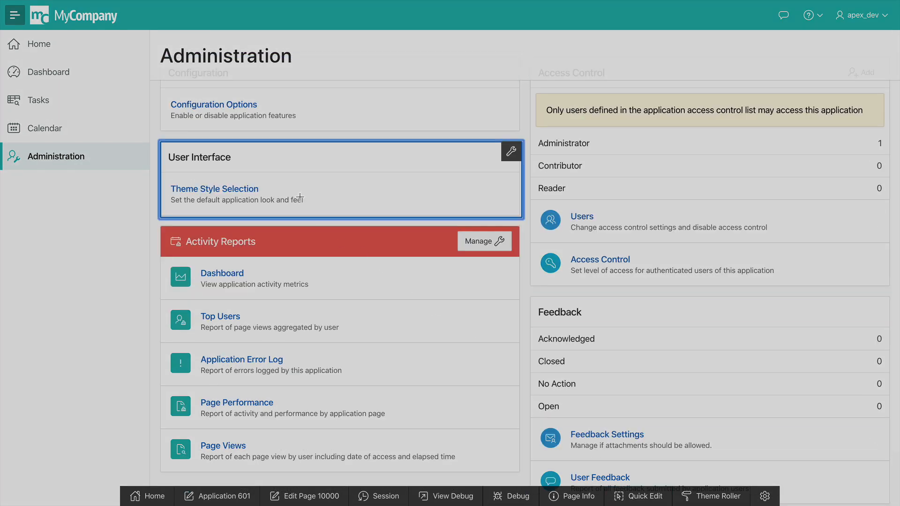
mouse_move(321, 176)
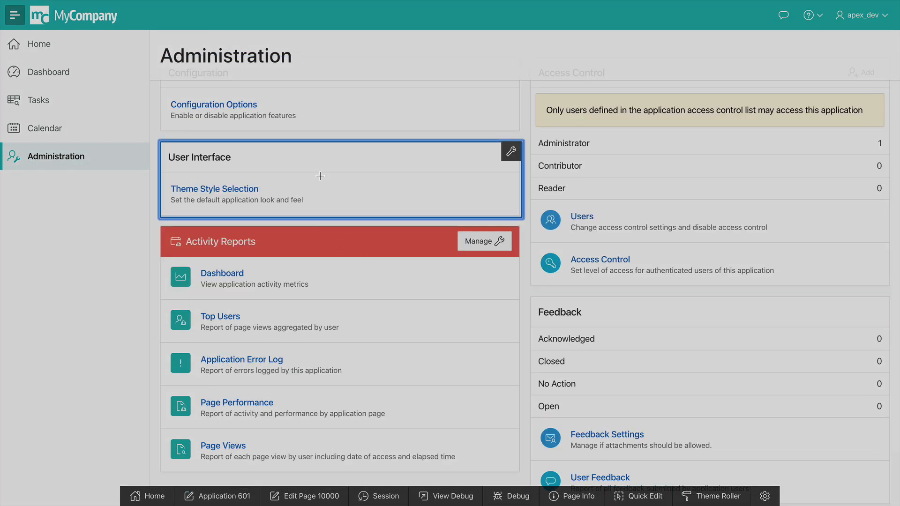
left_click(304, 496)
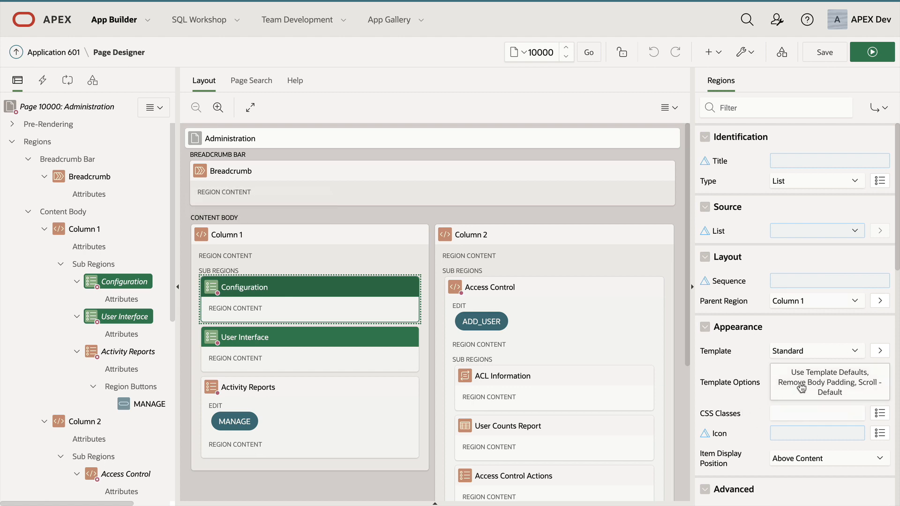
Step: In Template Options for both regions, enable Show Region Icon and Accent 9, then confirm
left_click(828, 383)
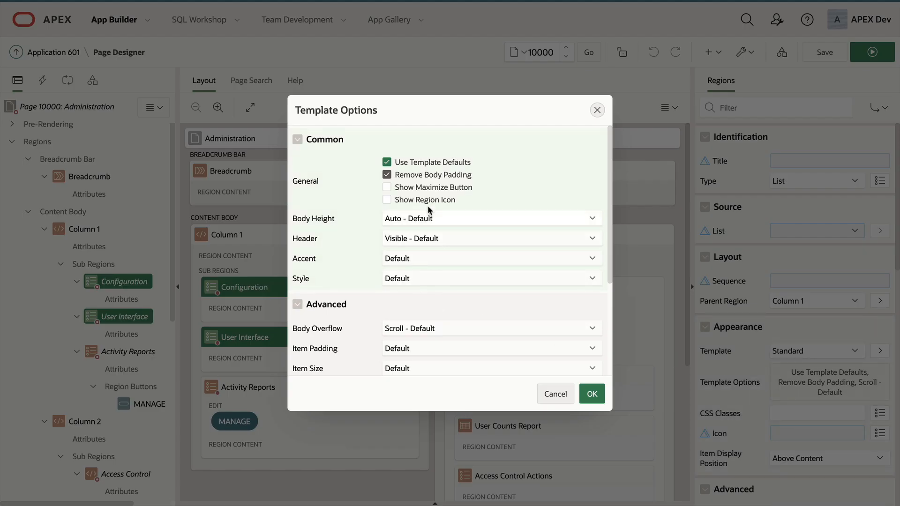
left_click(387, 199)
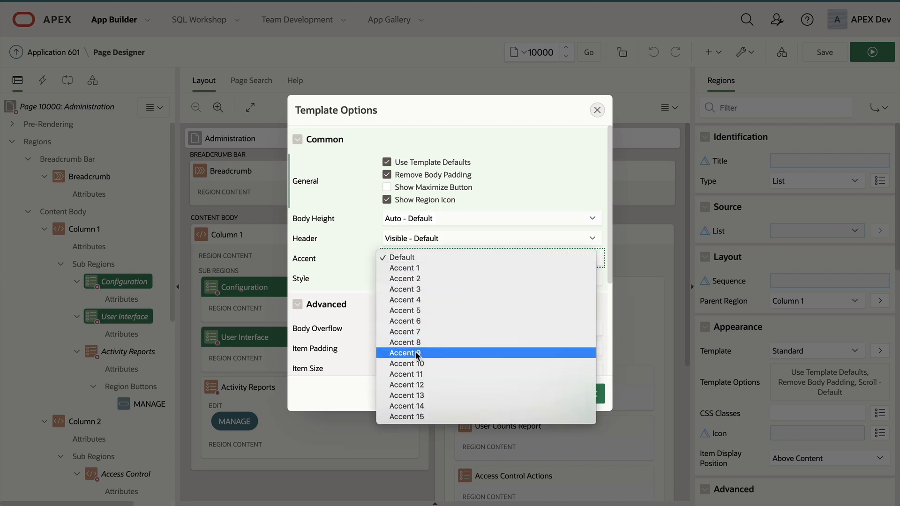
left_click(405, 353)
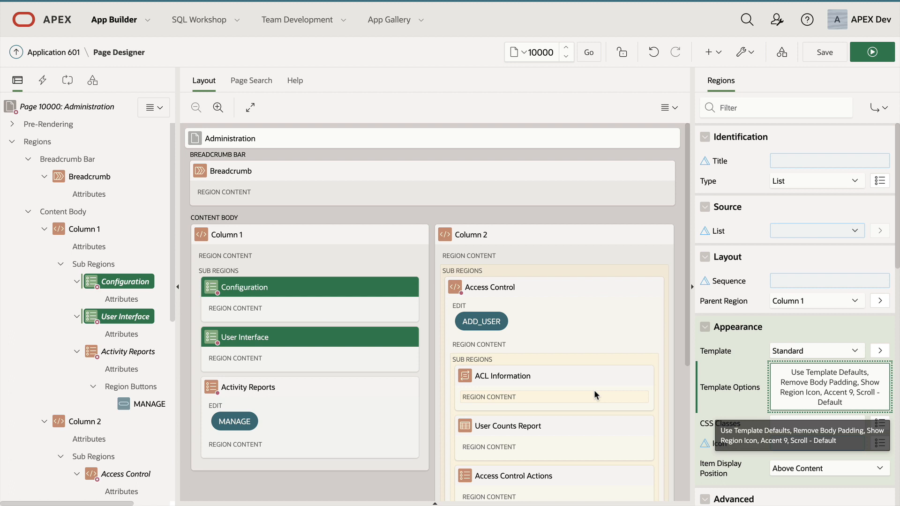
left_click(121, 299)
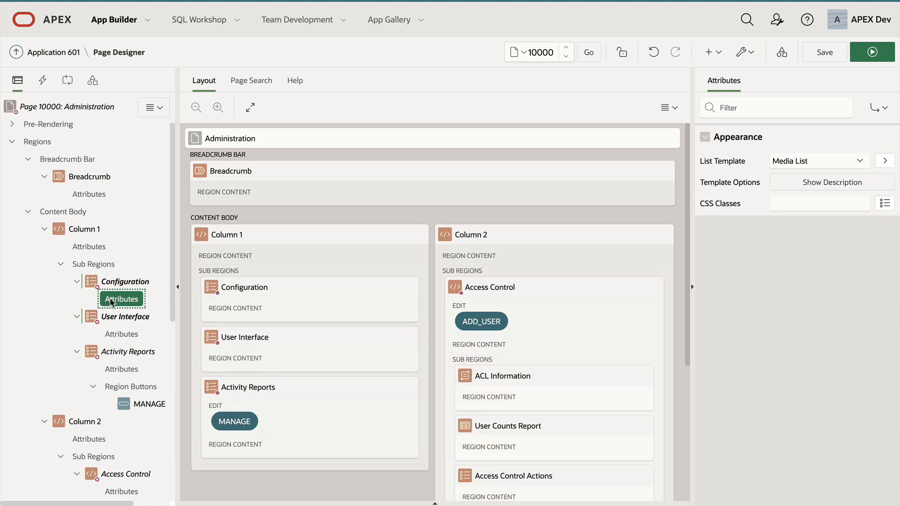
Step: For both regions' list attributes, enable Show Icons with Rounded Corners icon shape and confirm
left_click(120, 334)
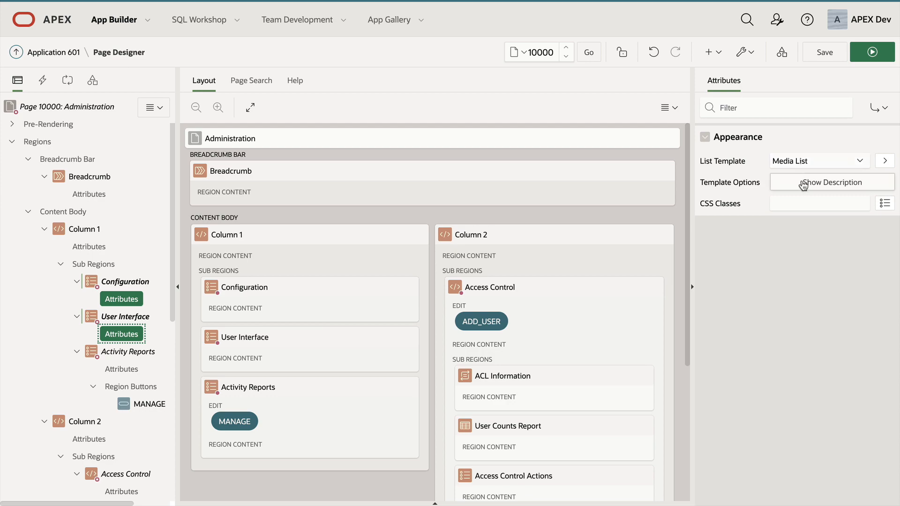
left_click(820, 182)
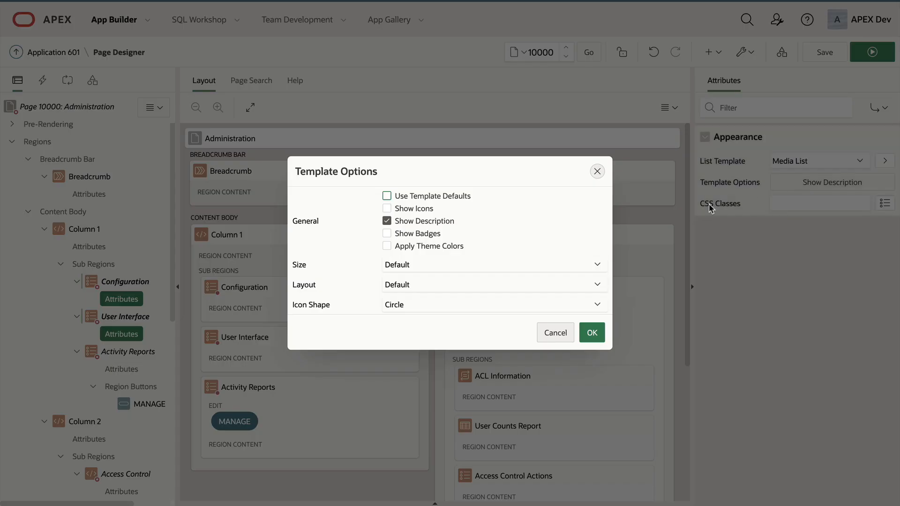
left_click(387, 208)
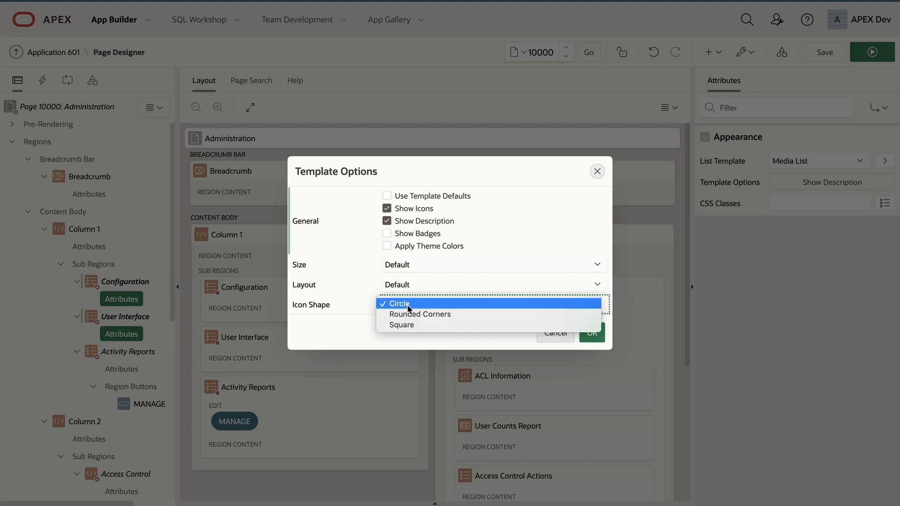
left_click(420, 314)
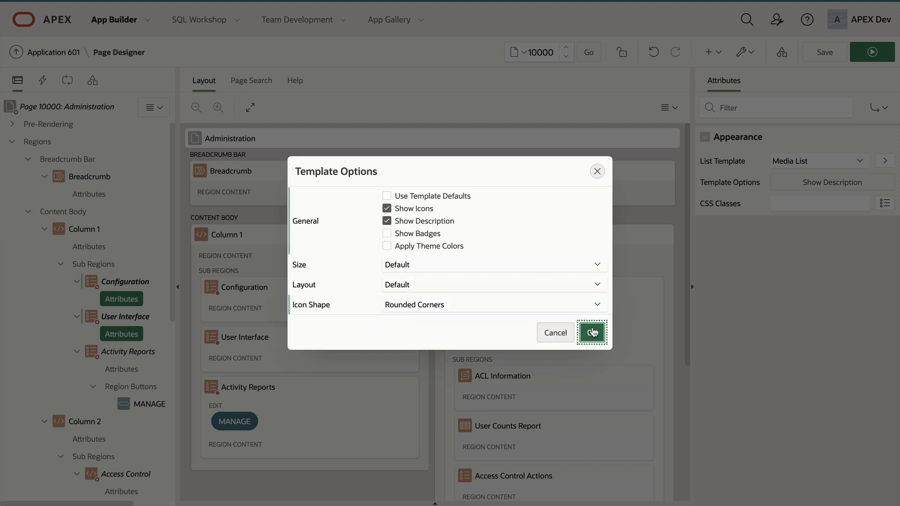
left_click(591, 332)
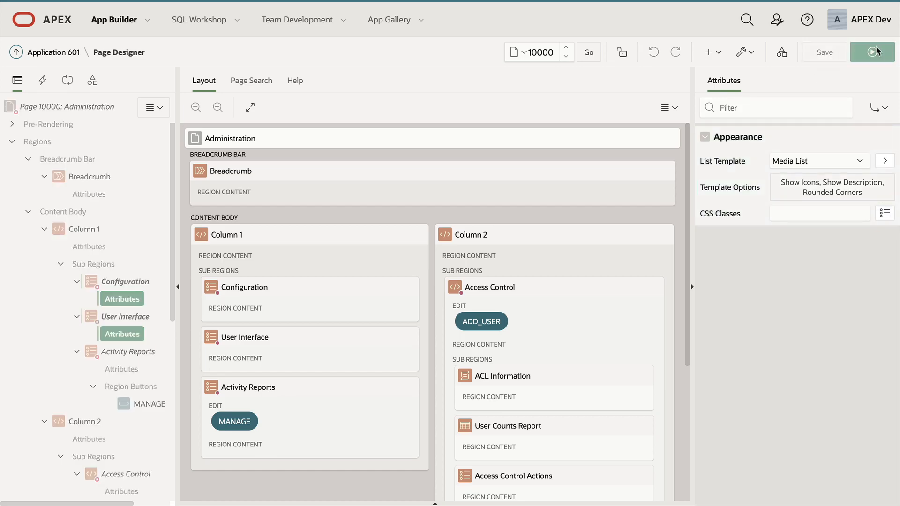
Step: Save and run the Administration page to view the updated regions
left_click(872, 51)
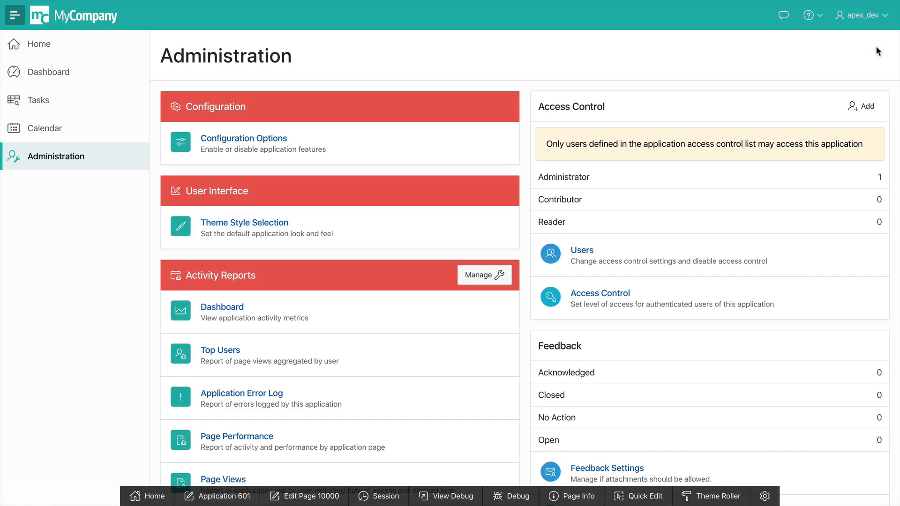